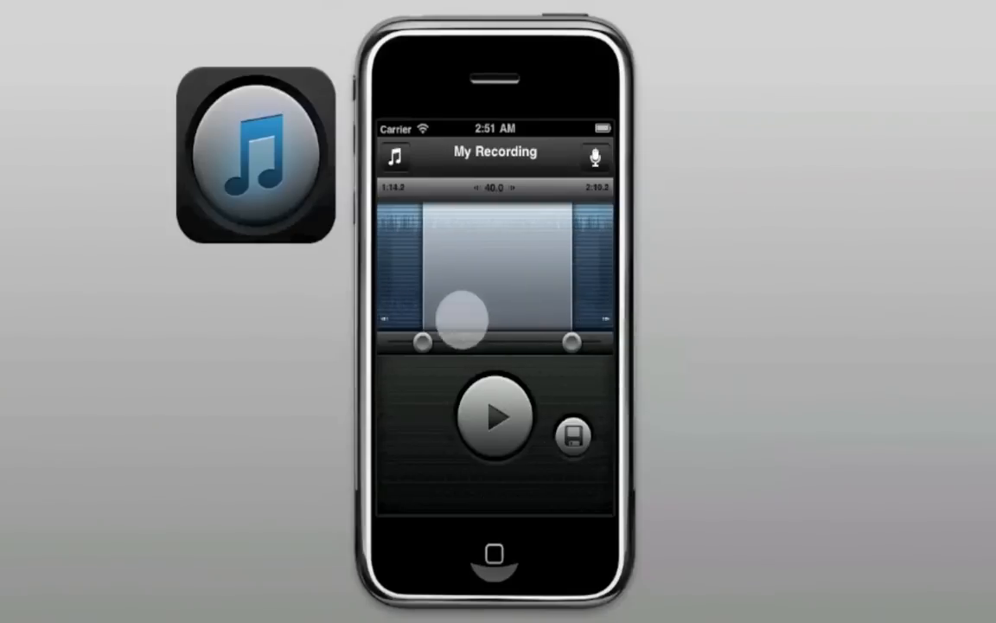
- Save the trimmed recording as a ringtone in Ringtone Designer and dismiss the Success message
click(574, 436)
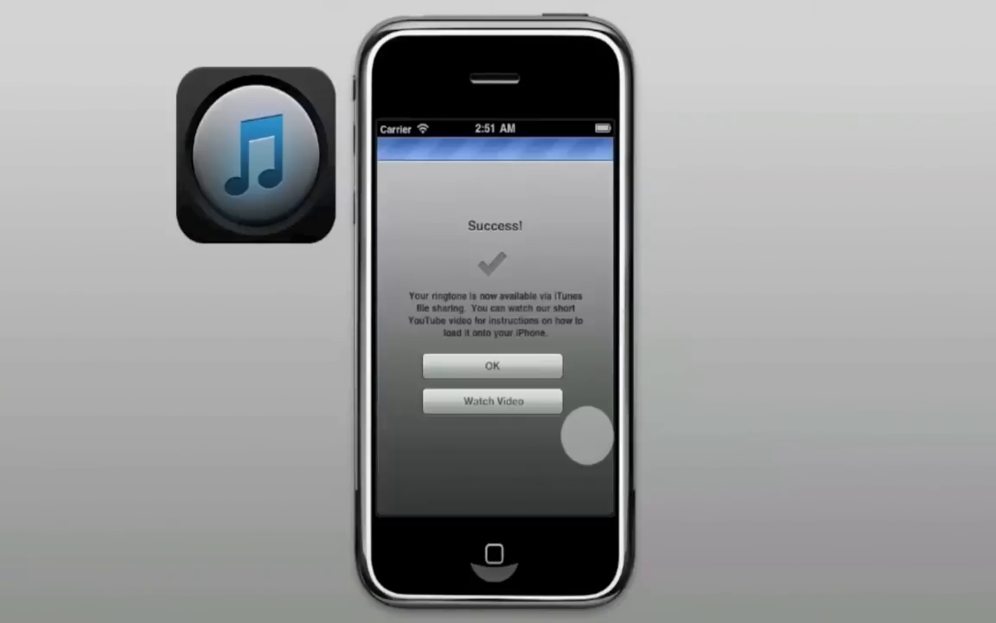
click(492, 366)
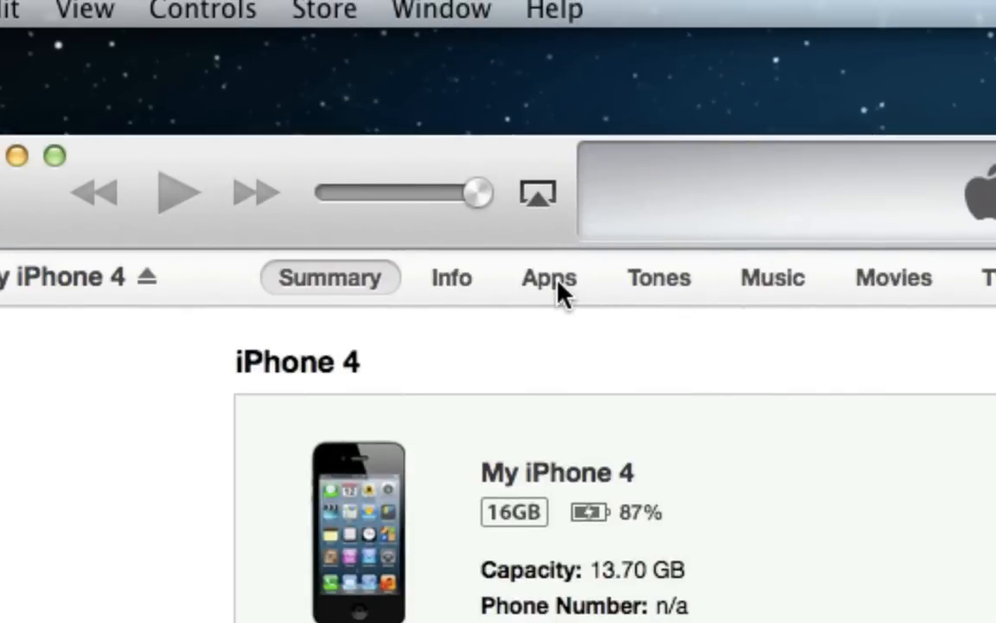
- Show the iPhone 4's apps page and scroll down to the File Sharing section
click(548, 277)
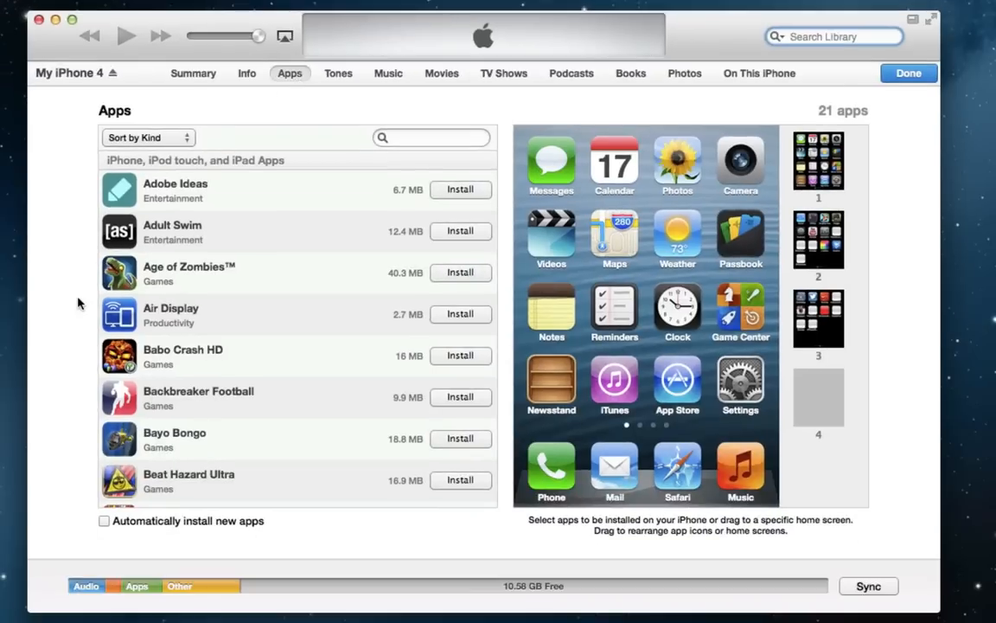
scroll(down, 3)
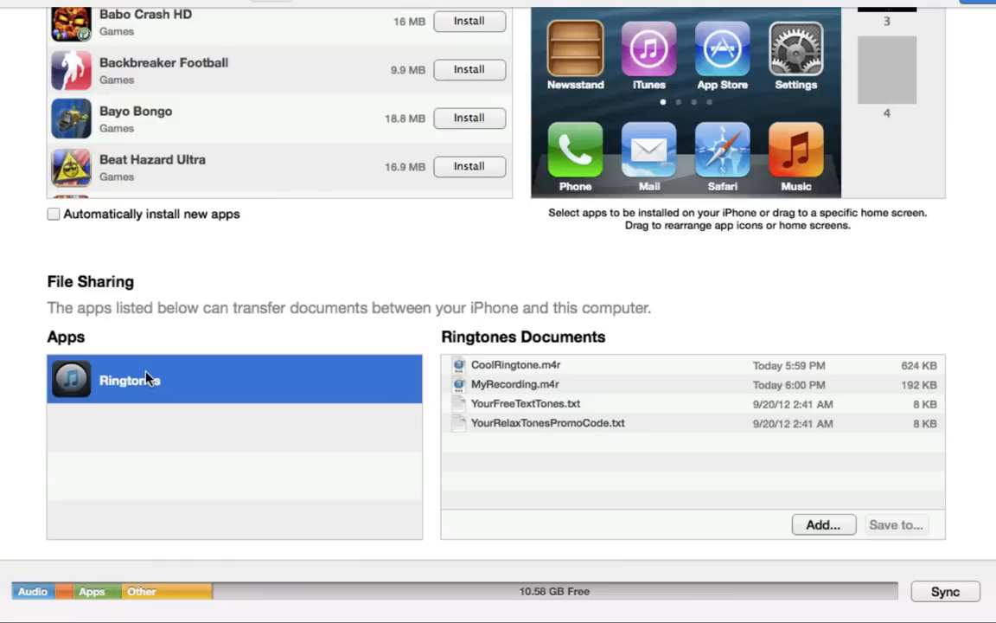
mouse_move(511, 369)
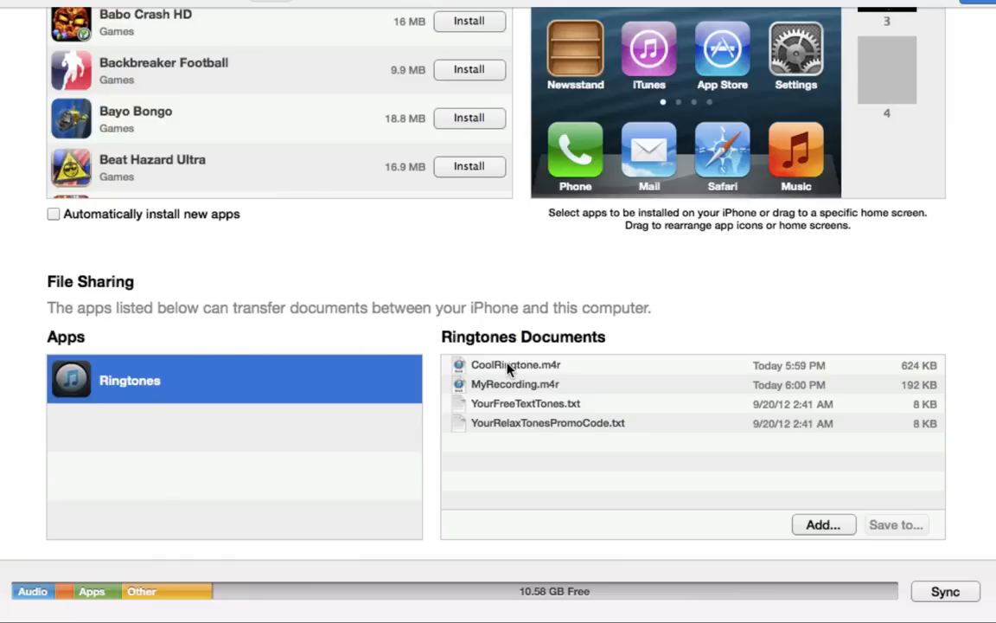
- Save CoolRingtone.m4r and MyRecording.m4r from Ringtones Documents to the Desktop
click(514, 384)
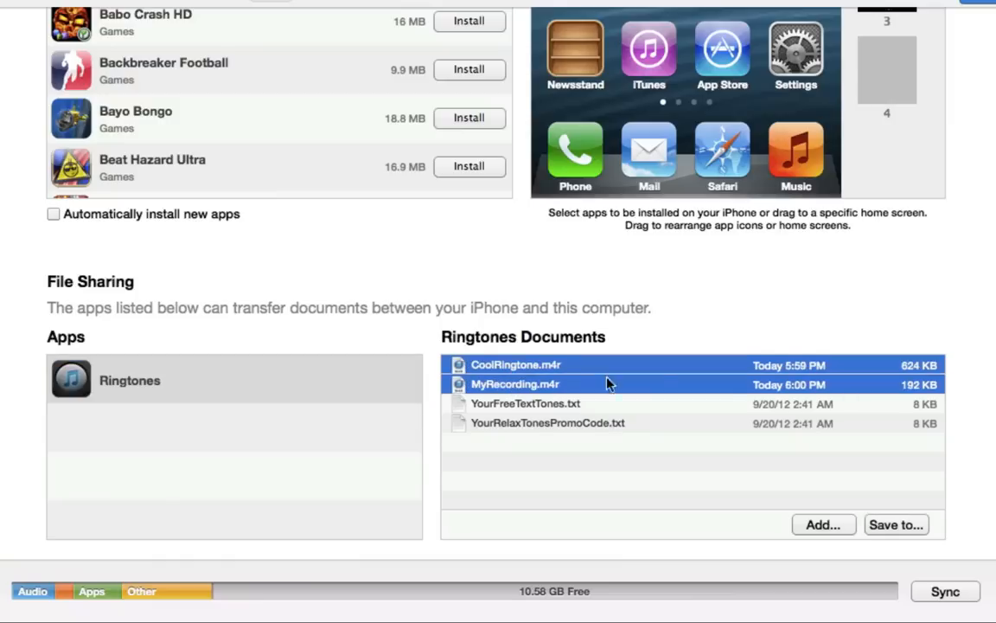
click(897, 524)
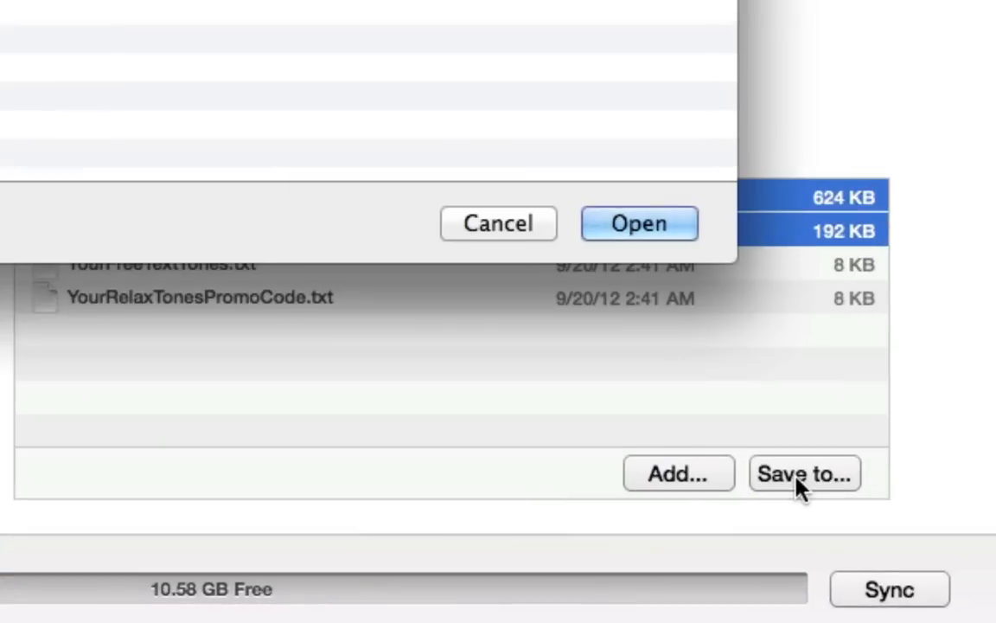
click(639, 223)
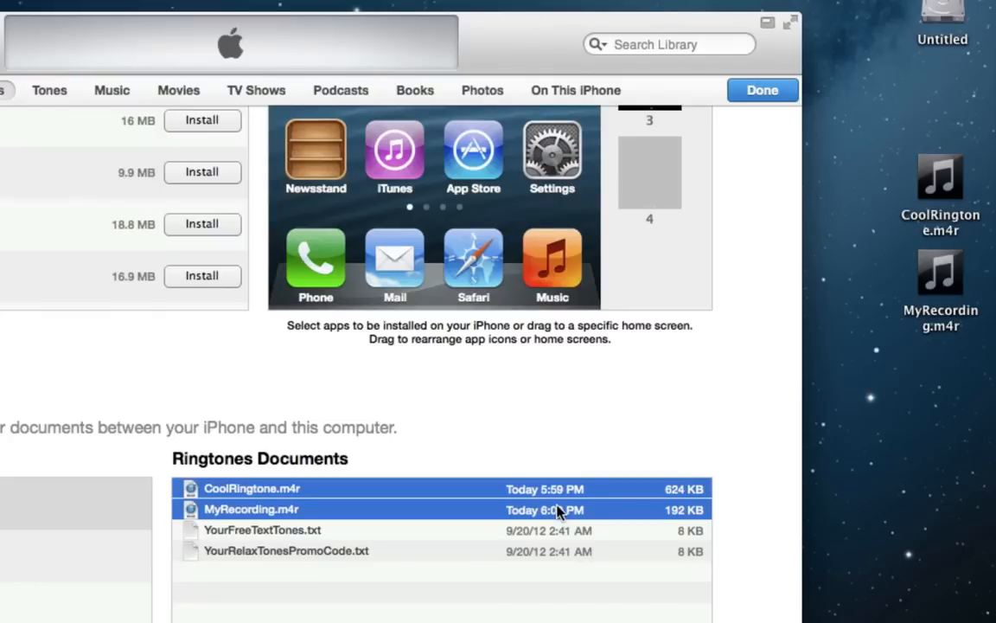
mouse_move(890, 240)
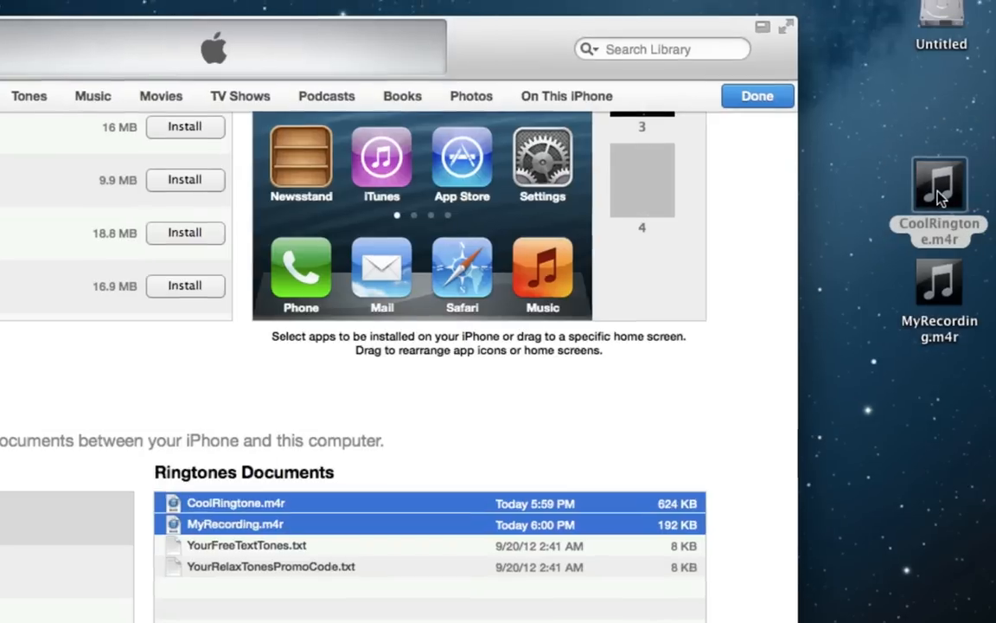
- Drag CoolRingtone and MyRecording from the desktop into iTunes and view the Tones library
click(757, 96)
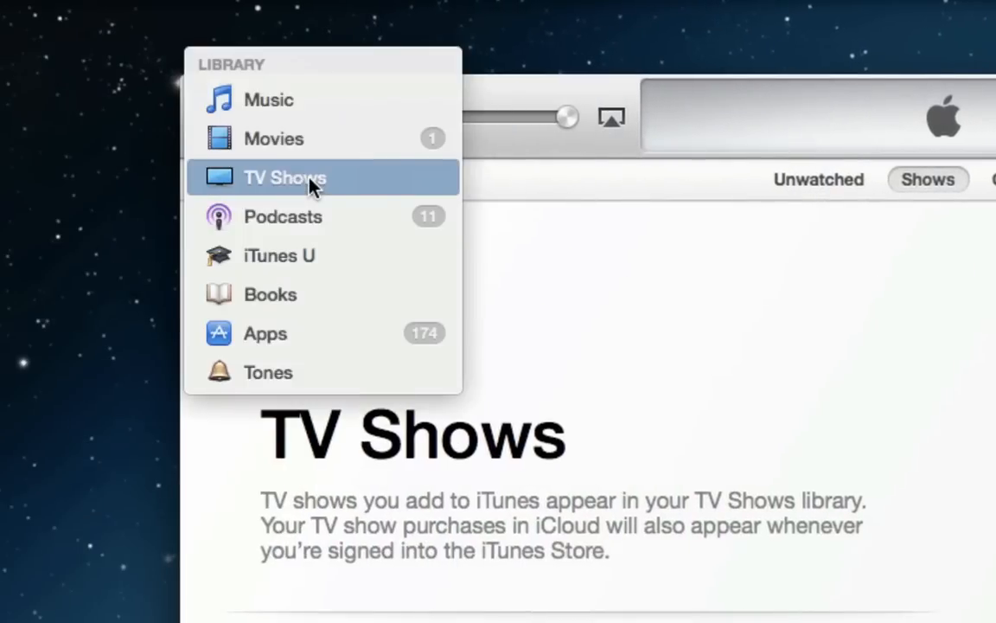
click(268, 372)
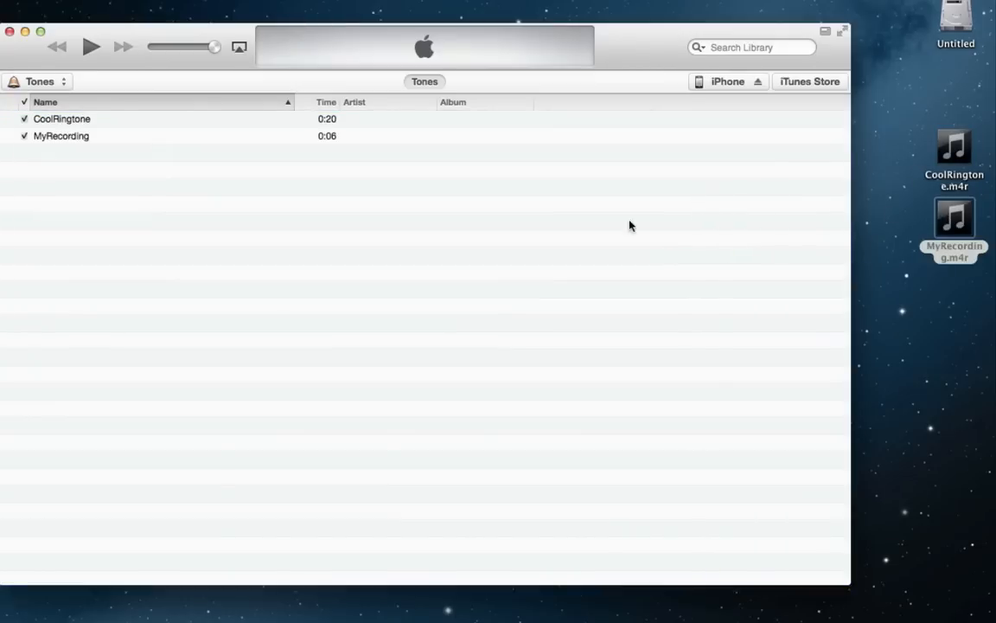
- Enable Tones under Show in iTunes General preferences
click(49, 13)
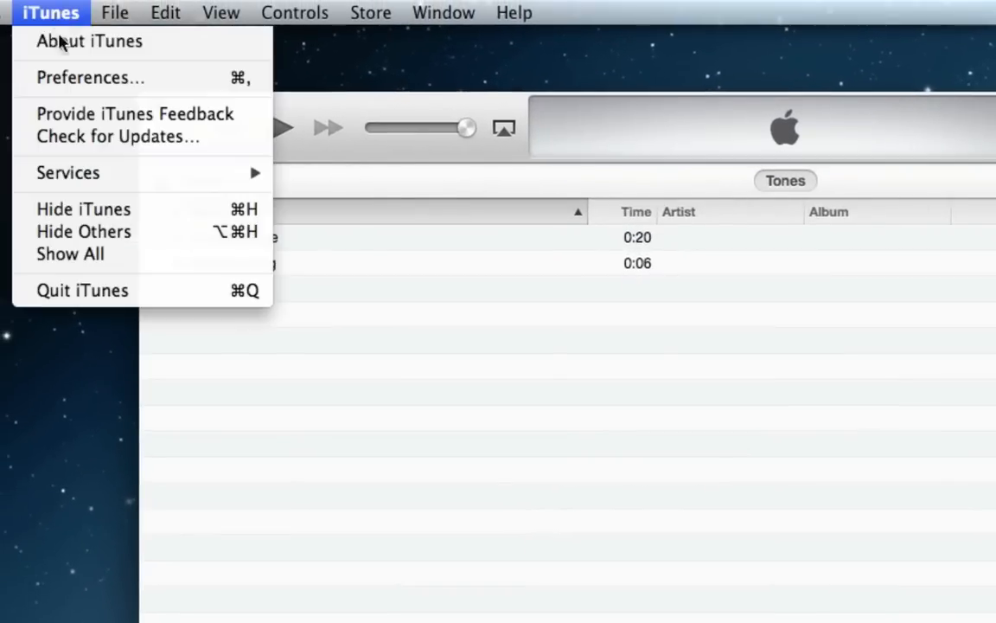
click(90, 77)
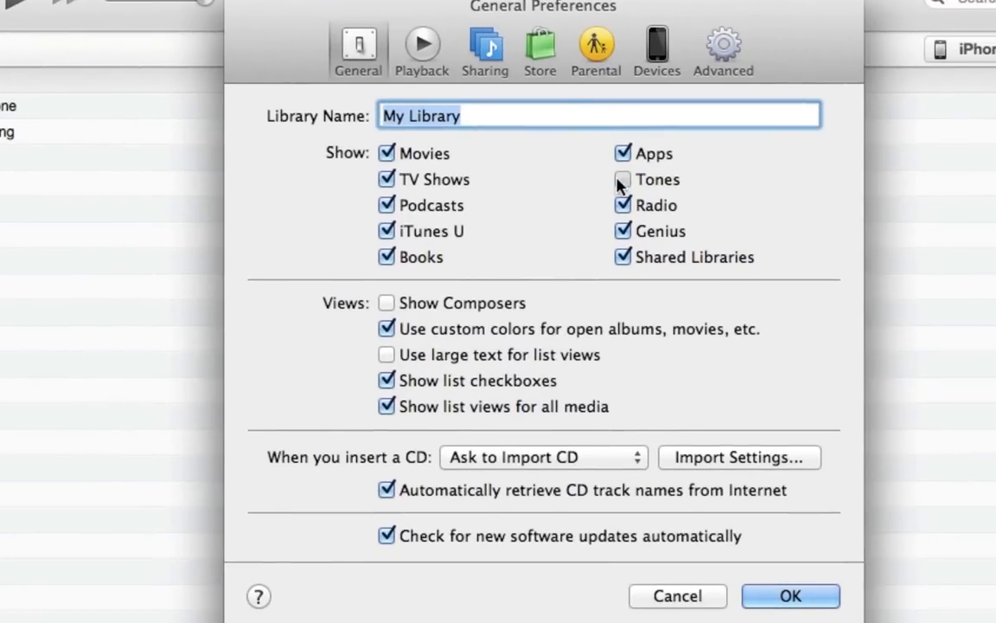
click(622, 179)
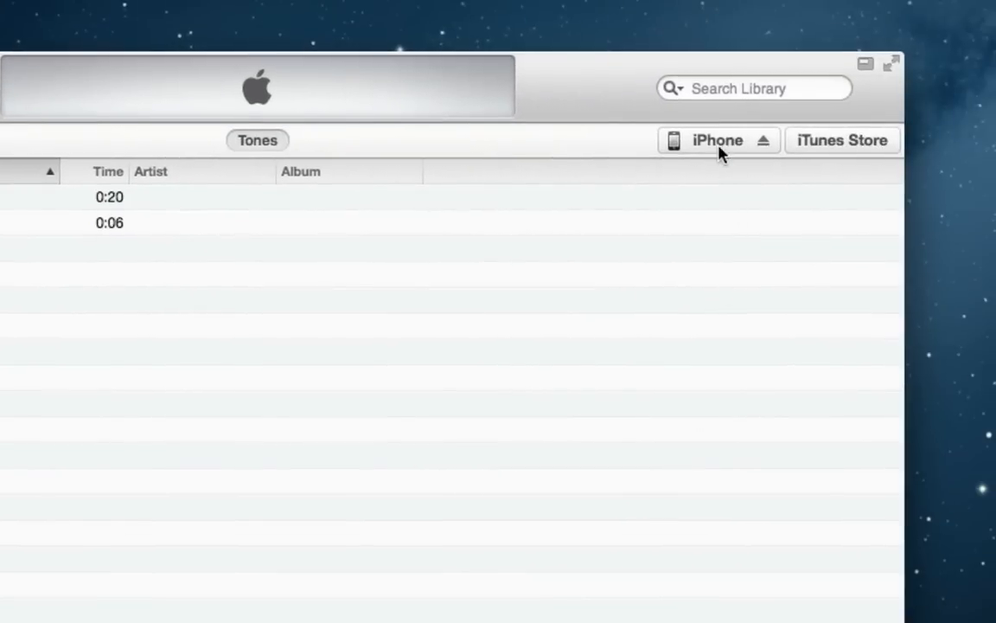
- View the iPhone's Tones for syncing in iTunes, then launch Settings on the iPhone
click(717, 140)
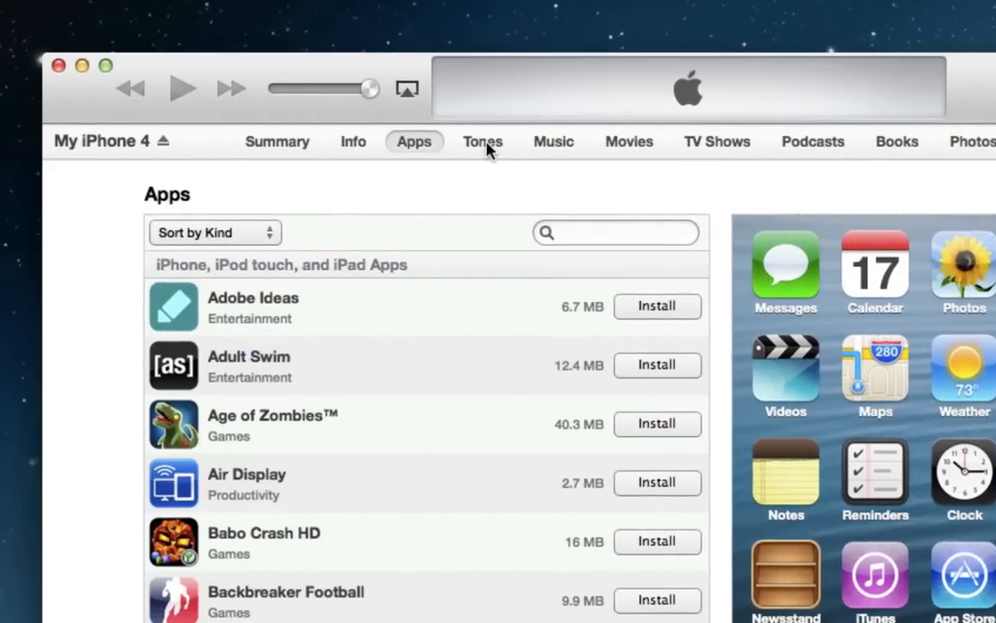
click(483, 141)
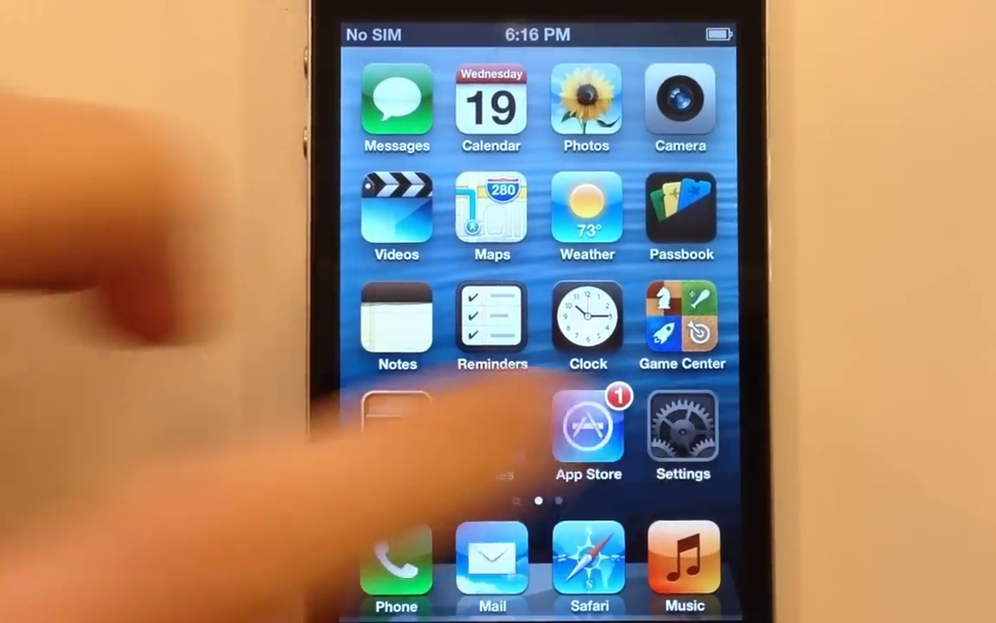
click(682, 423)
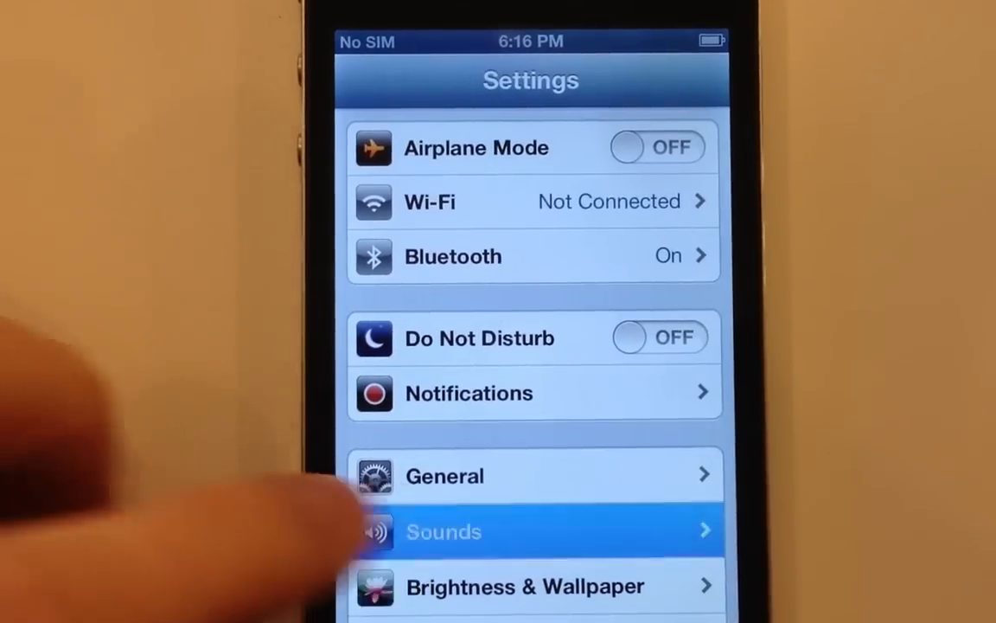